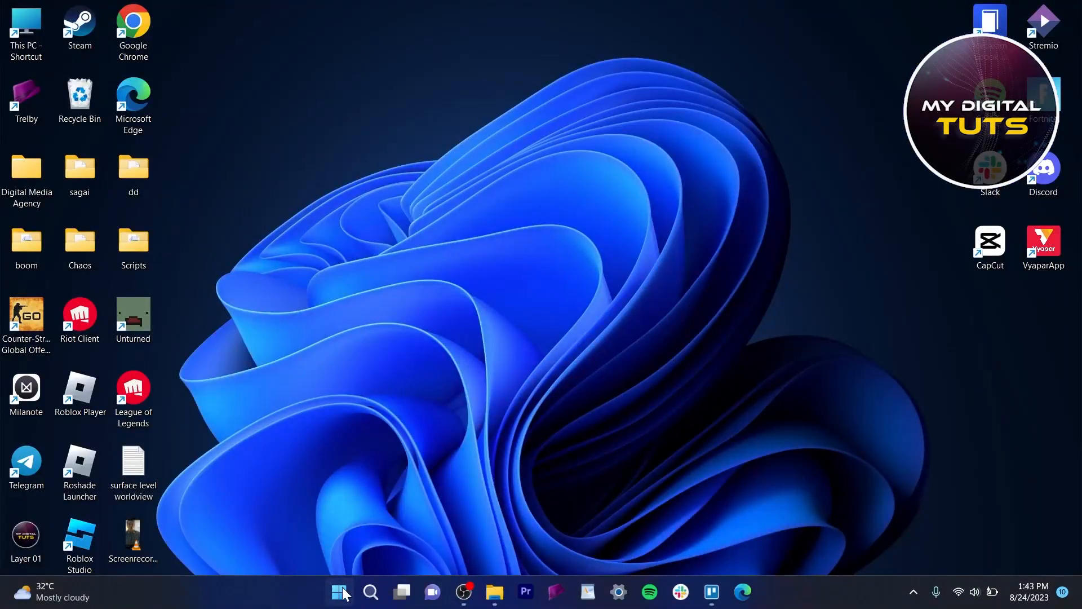
Search Windows for 'chrom', launch Google Chrome and dismiss the past search suggestions
text(chrom)
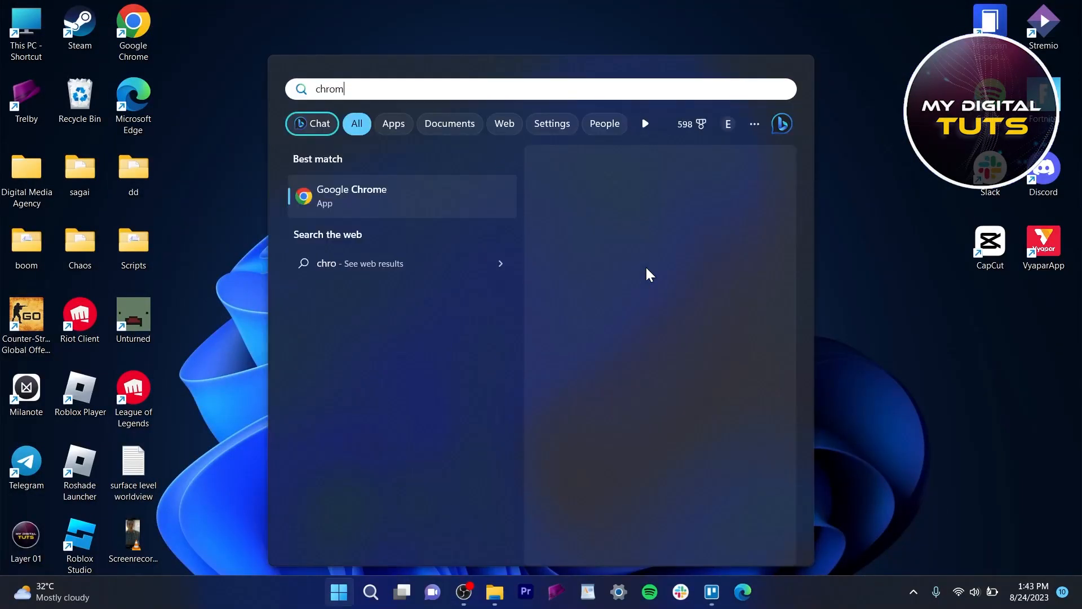
click(351, 196)
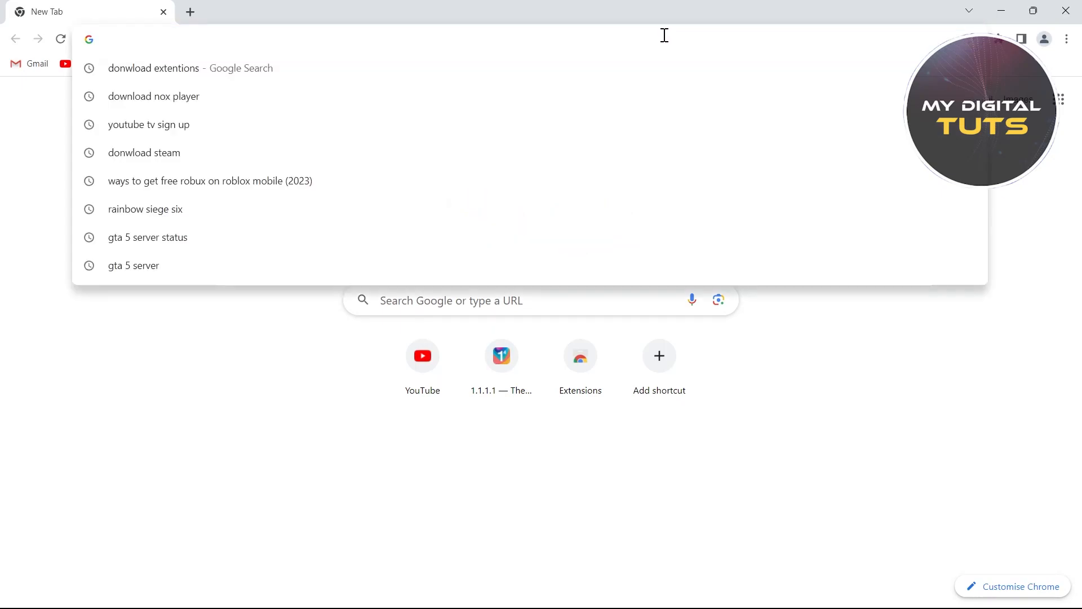
click(231, 63)
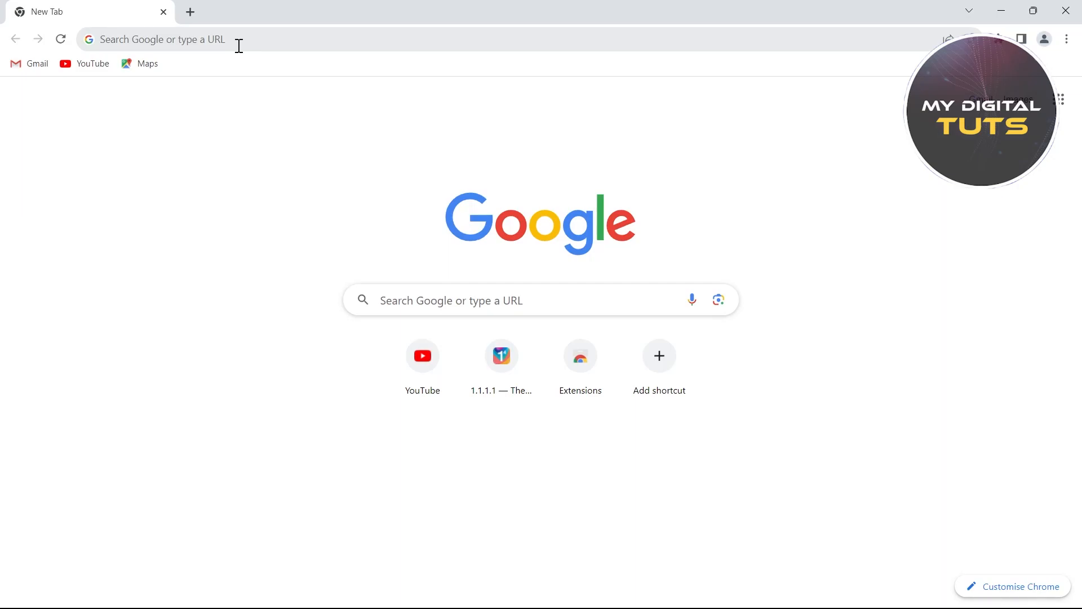
Search Google for 'chrome web store' from the address bar suggestions
click(159, 39)
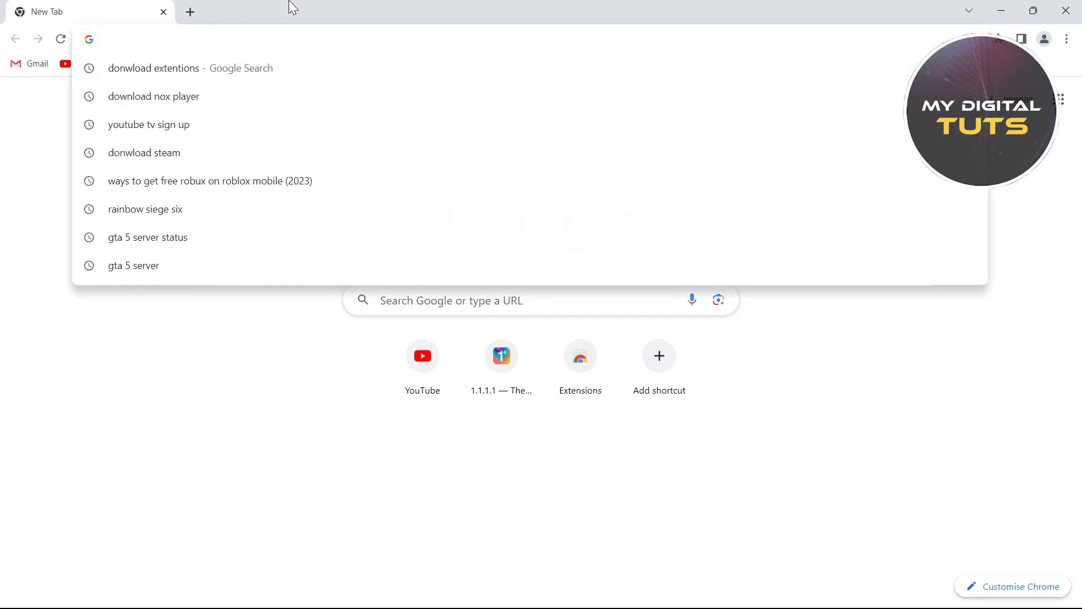
text(vhrom)
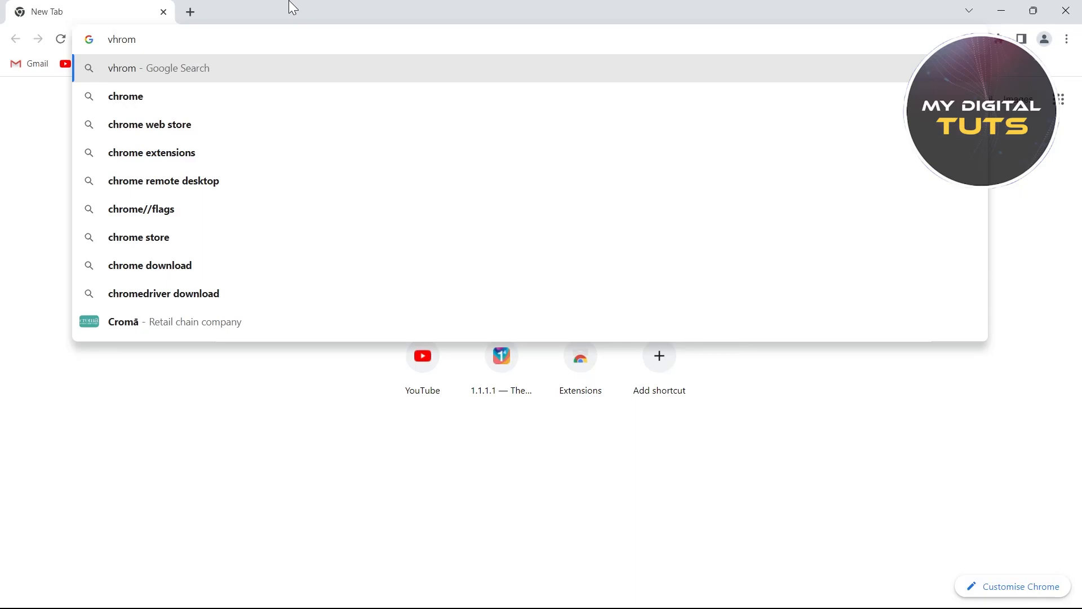
click(150, 124)
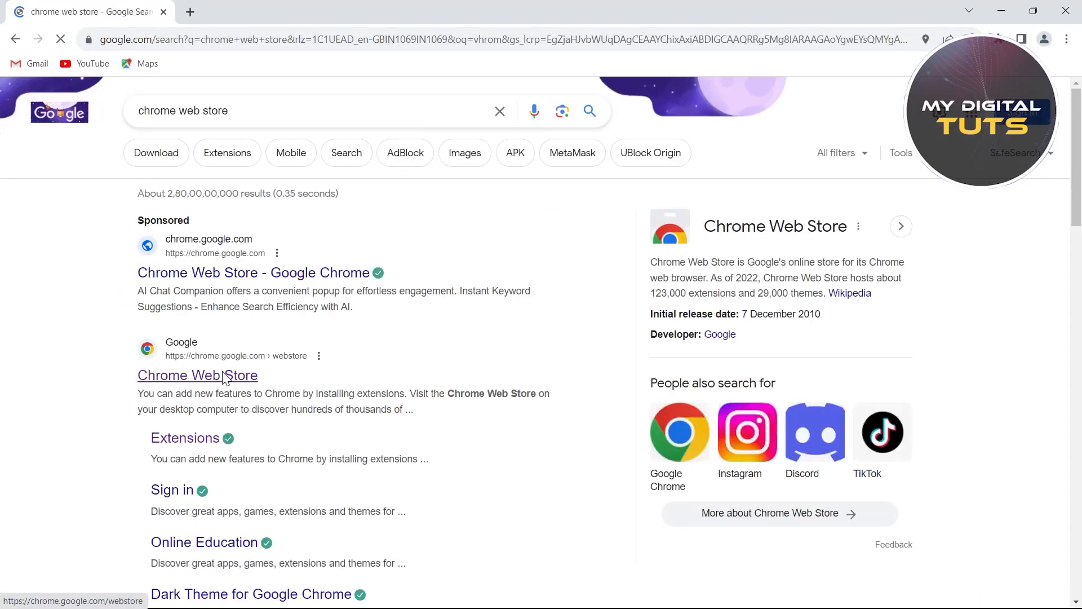
Open the Chrome Web Store and search the store for 'free vpn zenmate'
click(197, 375)
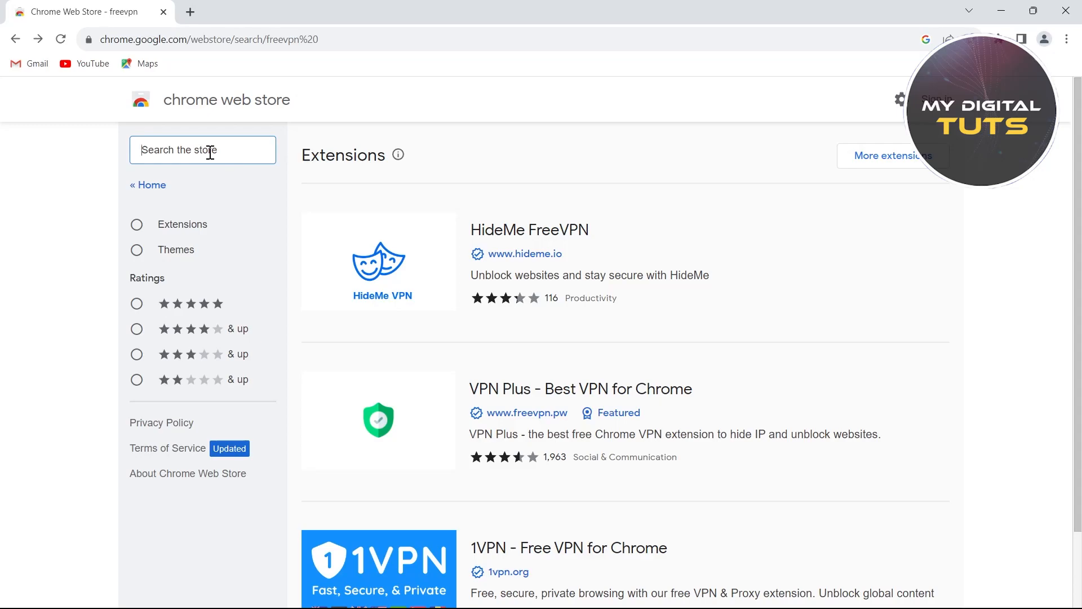
text(free vpn zenma)
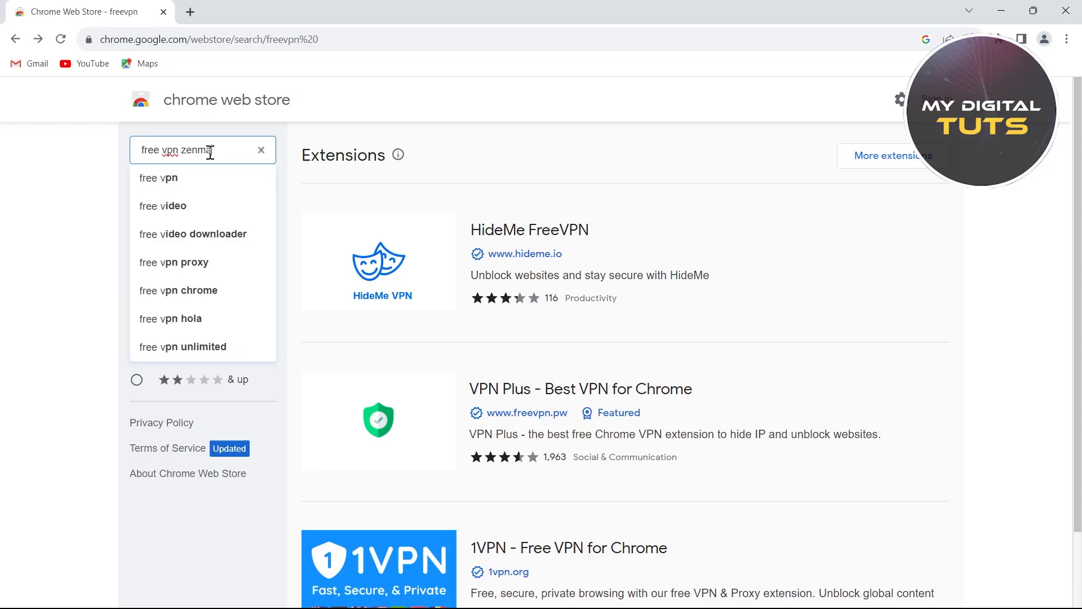
click(179, 177)
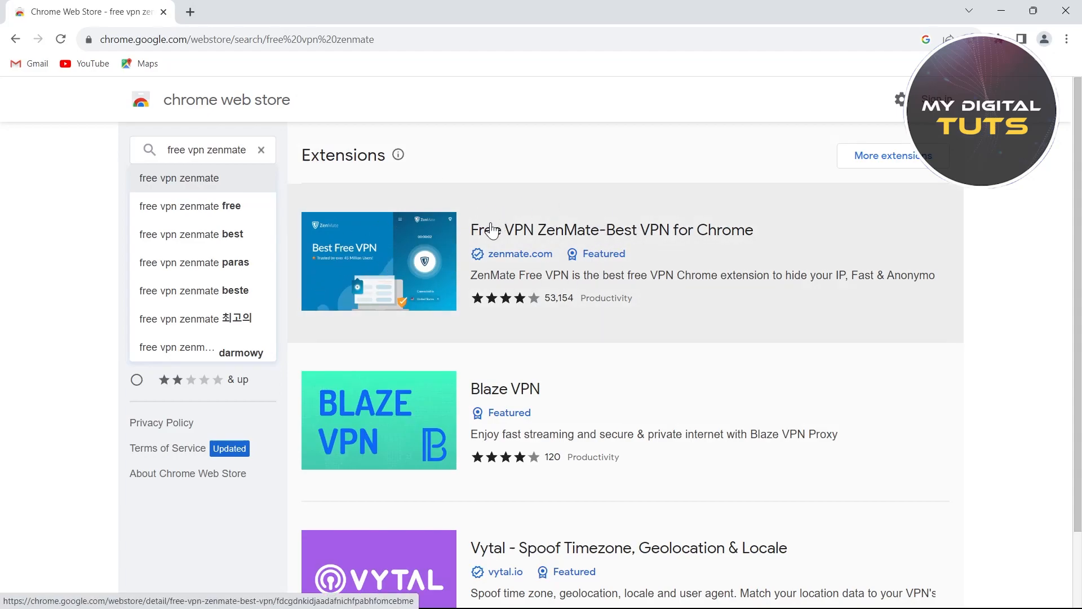
Open the Free VPN ZenMate listing and confirm Add to Chrome
click(612, 230)
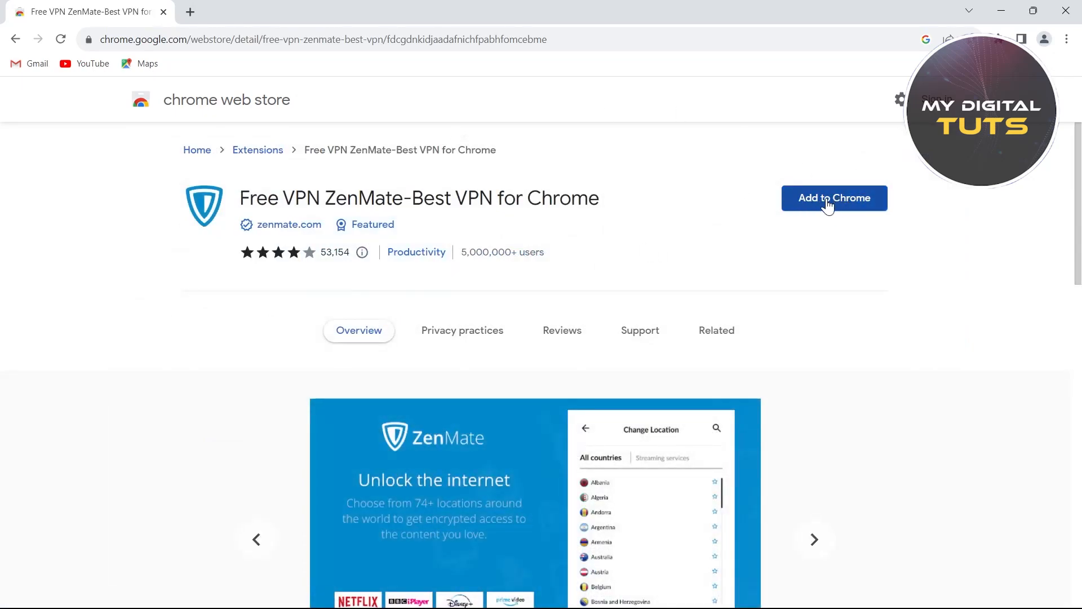
mouse_move(821, 200)
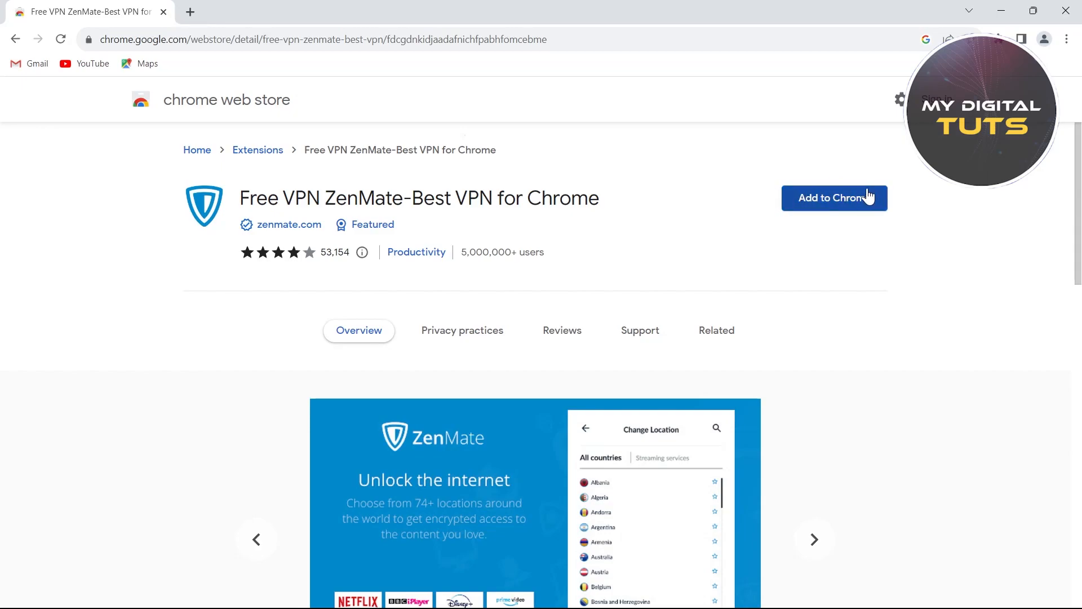
mouse_move(817, 215)
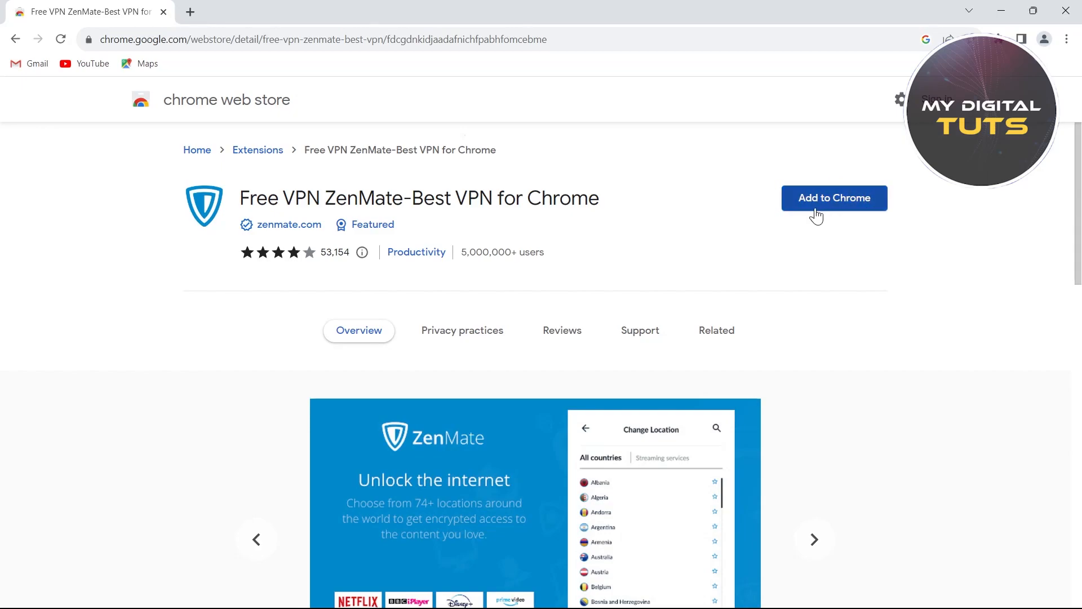
click(833, 198)
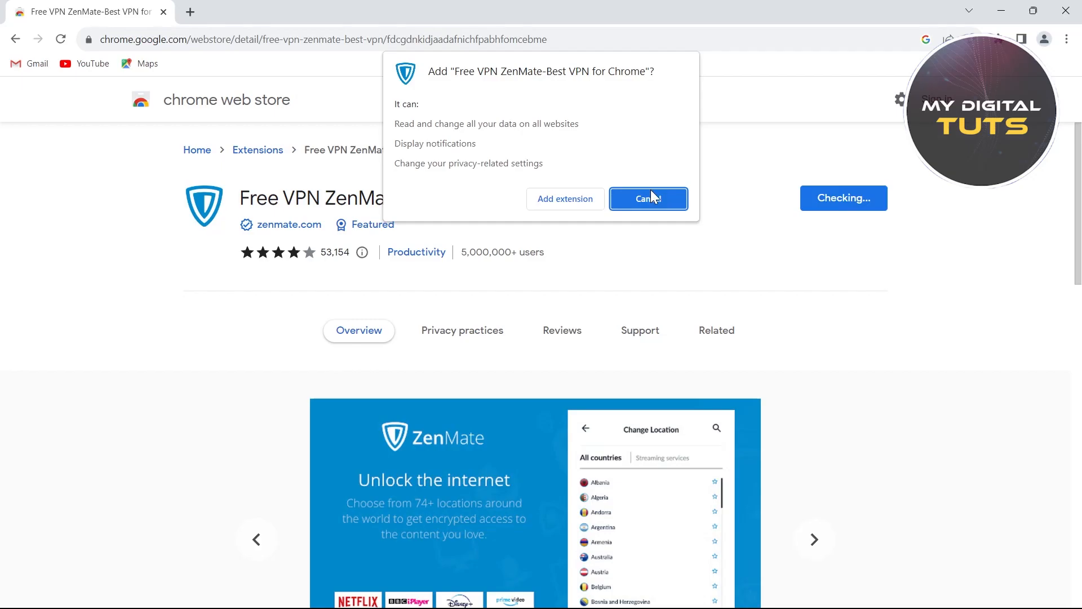
click(645, 199)
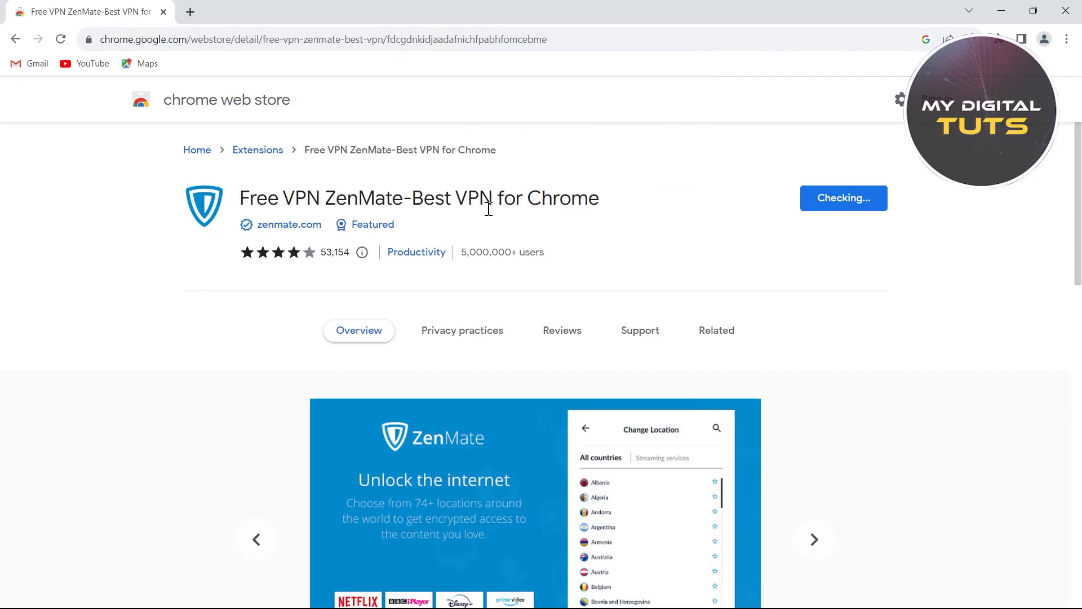
mouse_move(633, 179)
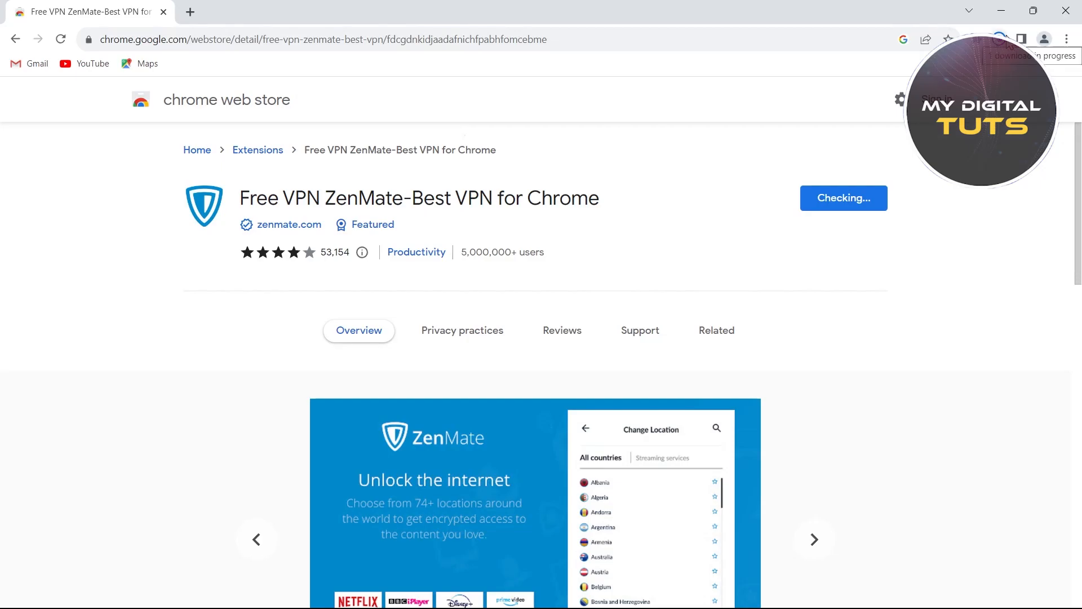
click(715, 330)
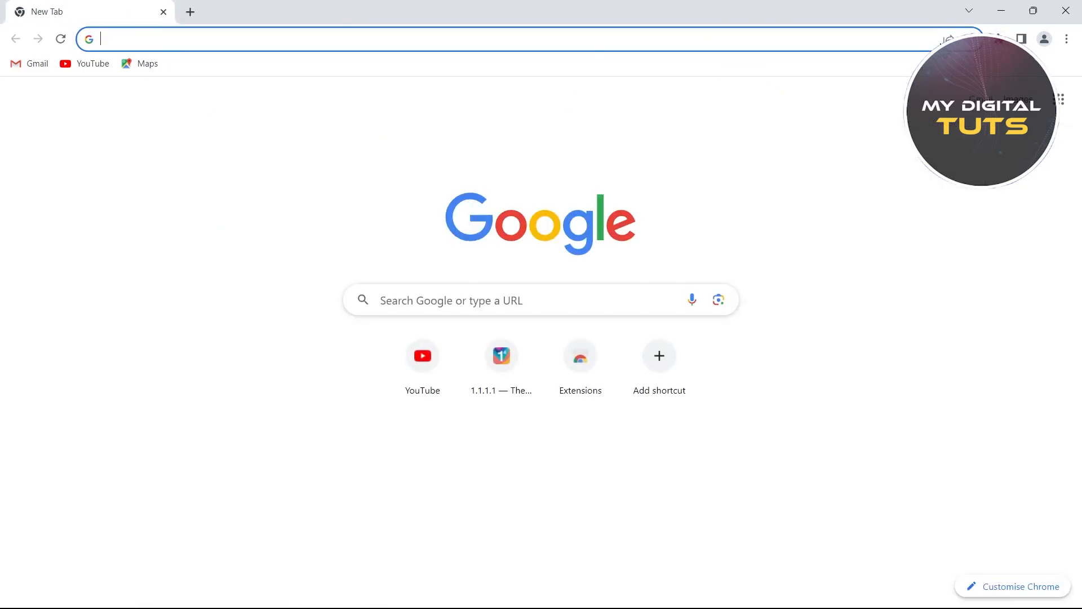
mouse_move(1002, 39)
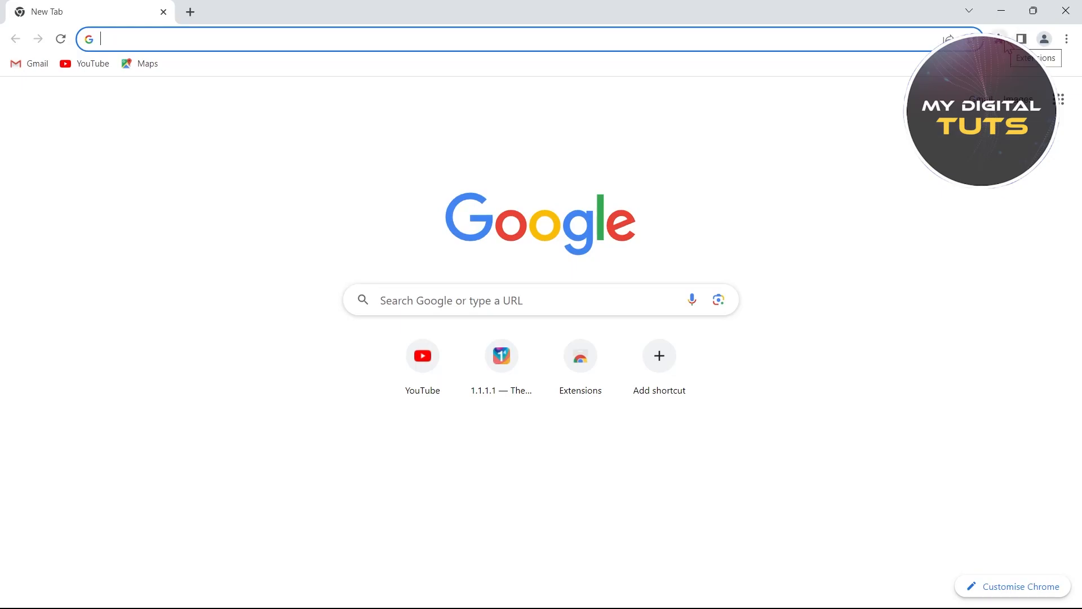
mouse_move(1008, 55)
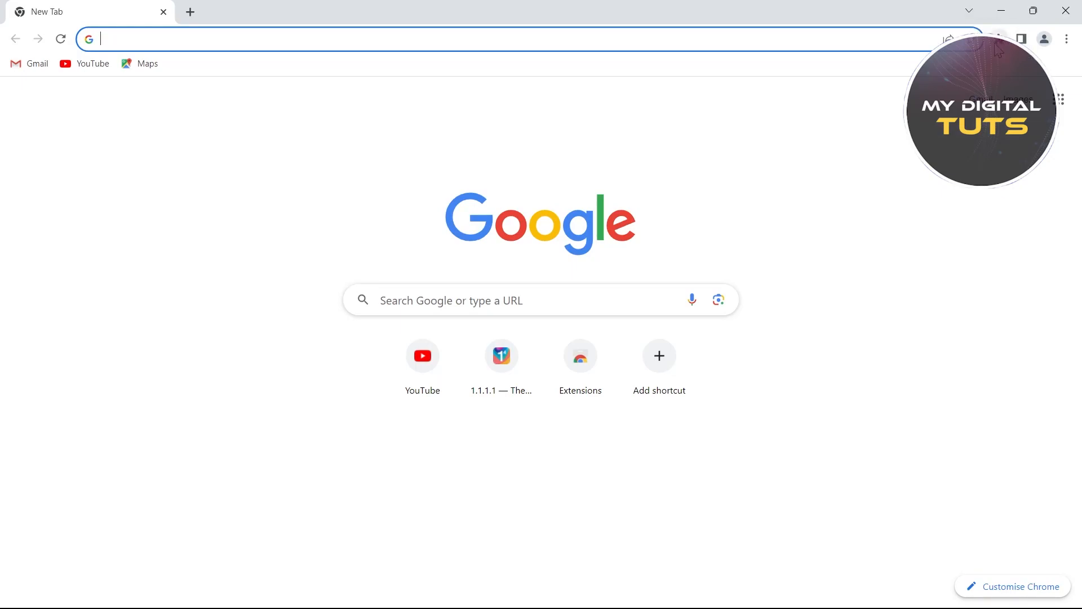
Open the Extensions menu and the Free VPN ZenMate popup
click(999, 39)
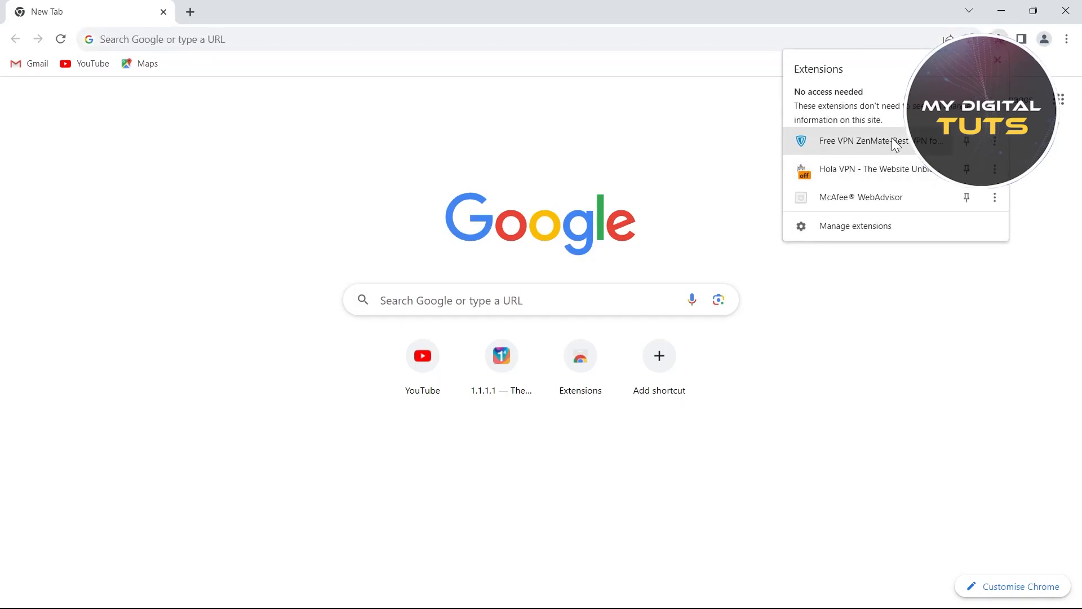
click(483, 39)
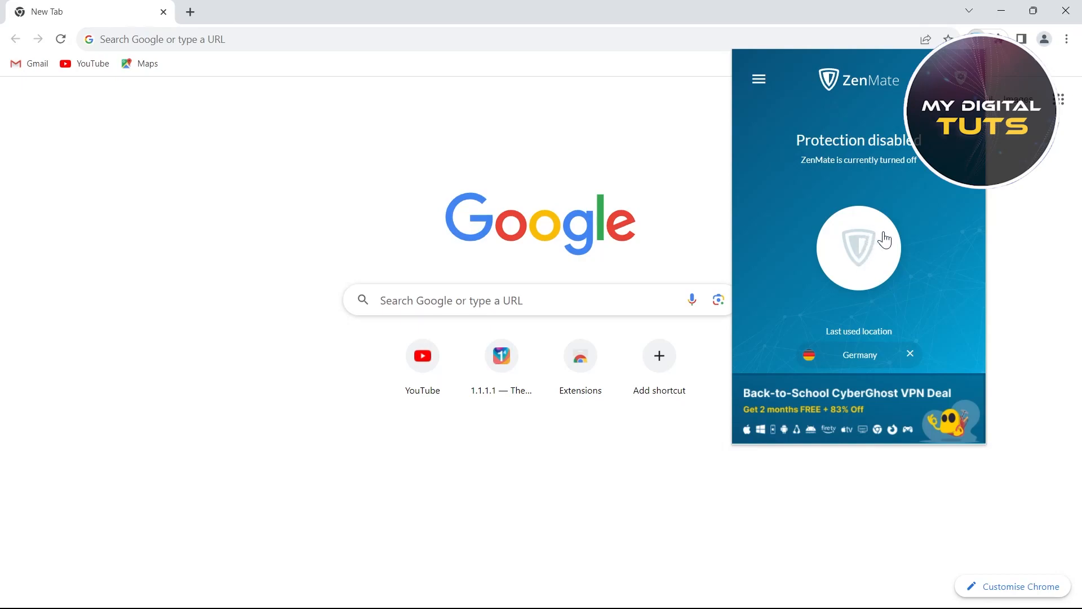
Switch on ZenMate protection with the shield button to connect to Germany
click(858, 248)
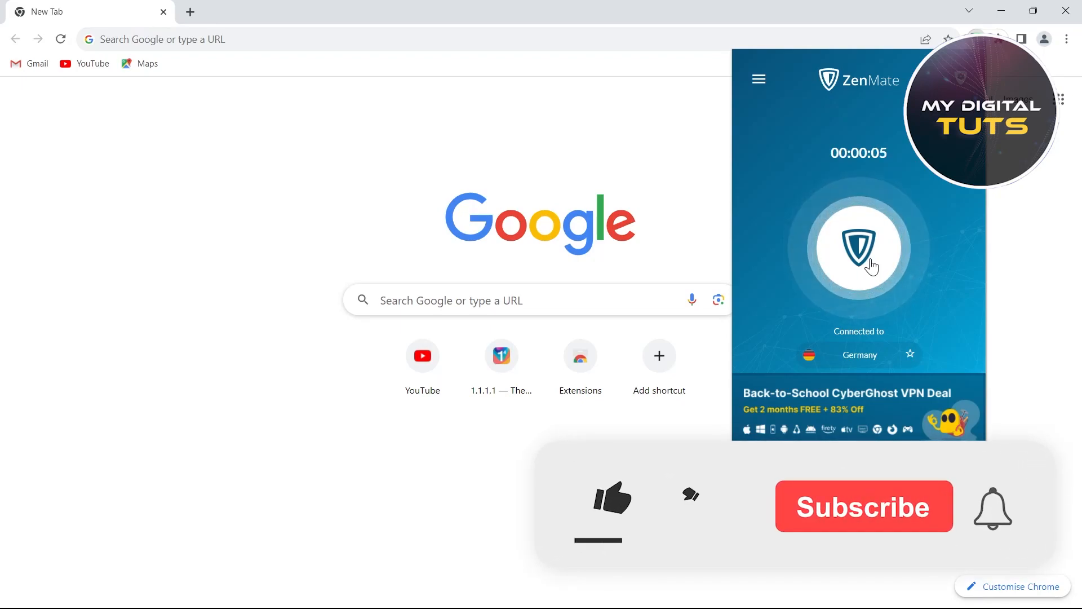
click(610, 497)
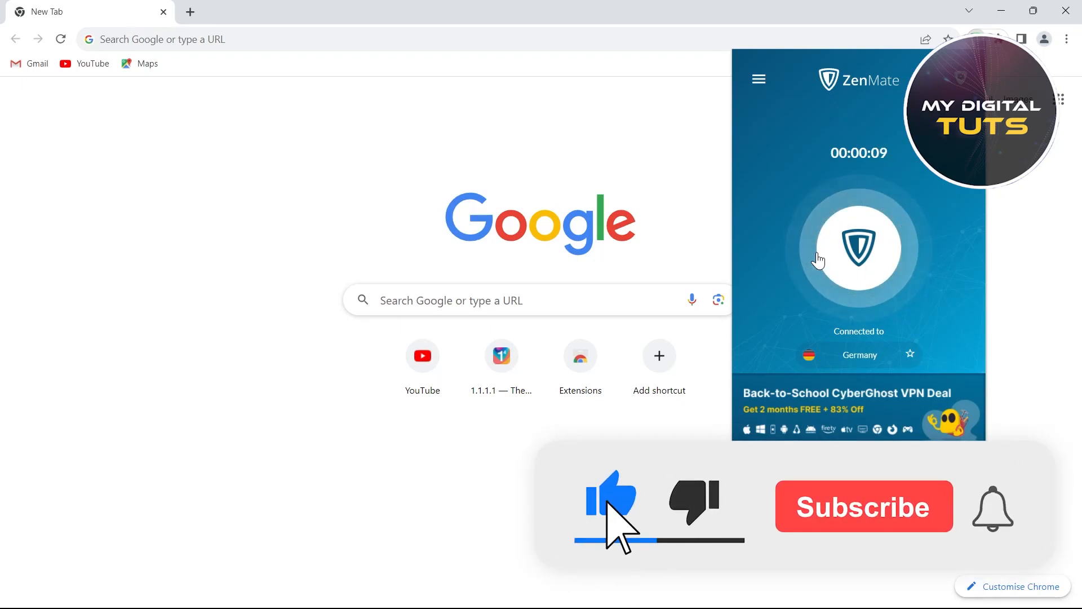